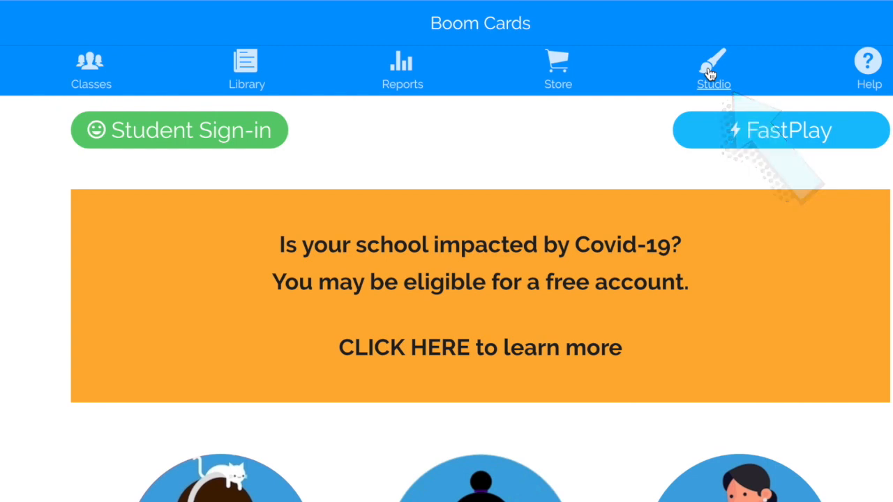
Step: Start a new deck from Studio's Make Decks manager
{"action": "left_click", "coordinate": [713, 70]}
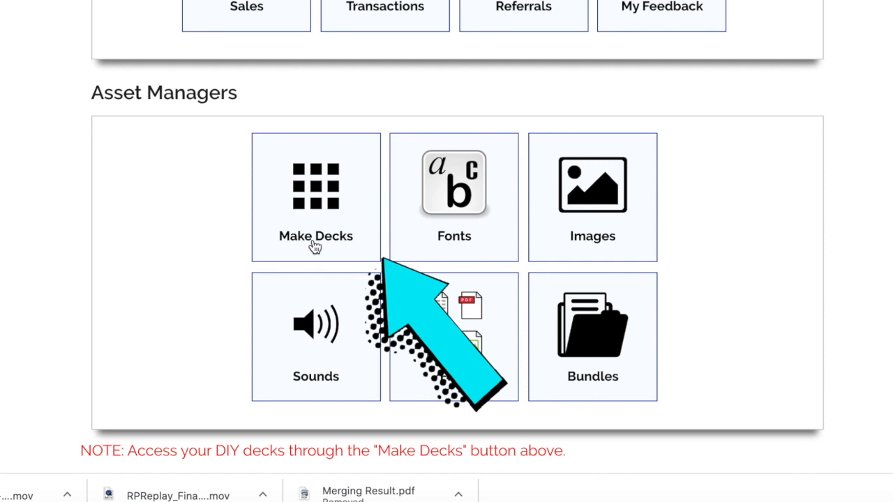
{"action": "left_click", "coordinate": [315, 198]}
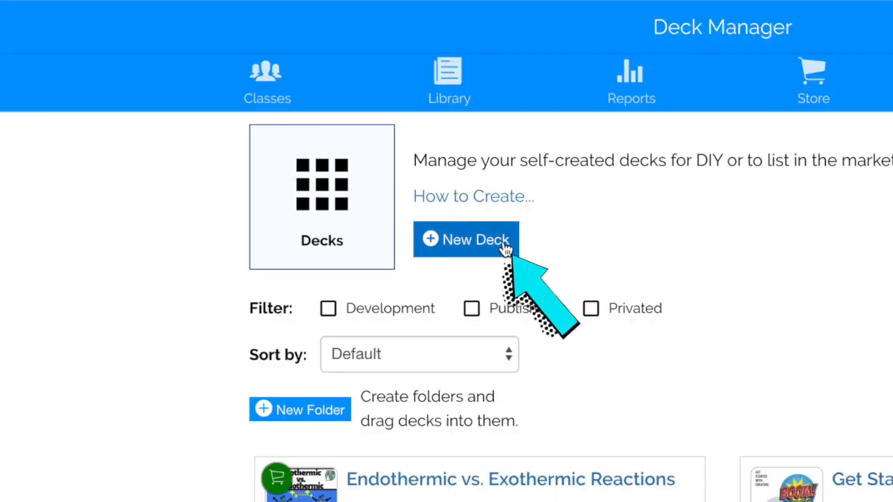
{"action": "left_click", "coordinate": [466, 240]}
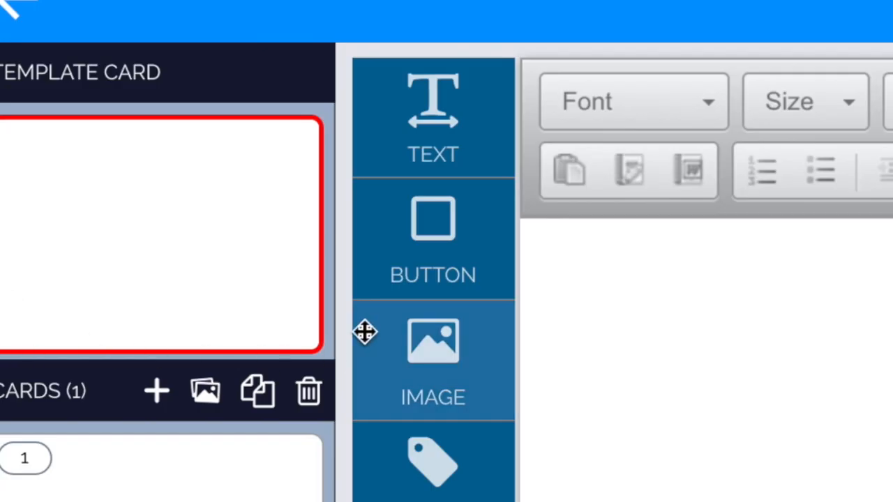
{"action": "mouse_move", "coordinate": [123, 137]}
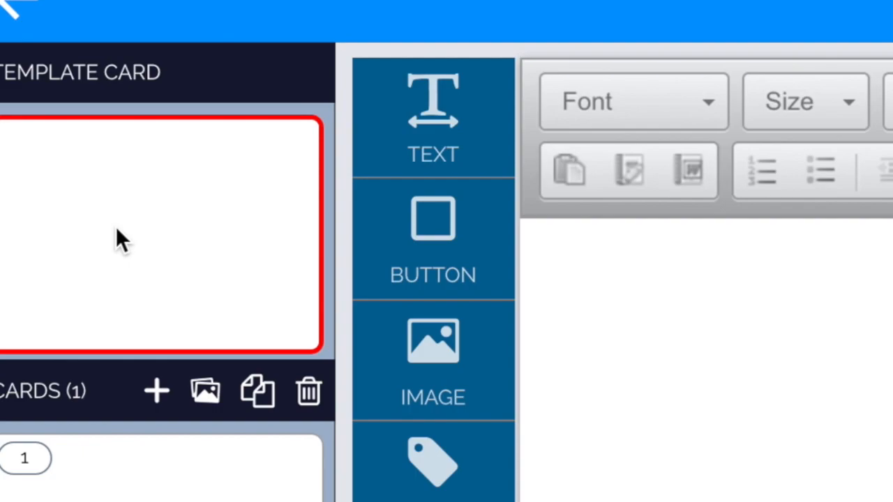
{"action": "left_click", "coordinate": [156, 390]}
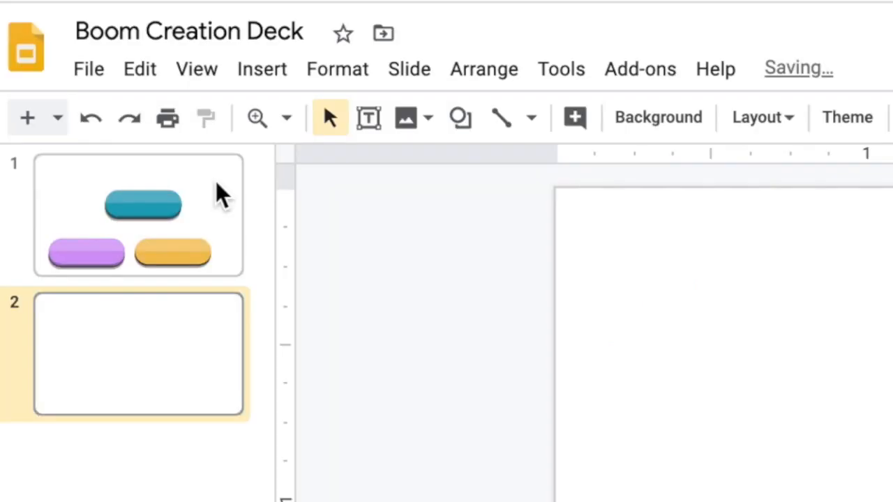
Step: Give the Boom Creation Deck slides a custom 7 × 4 inch page size
{"action": "left_click", "coordinate": [89, 68]}
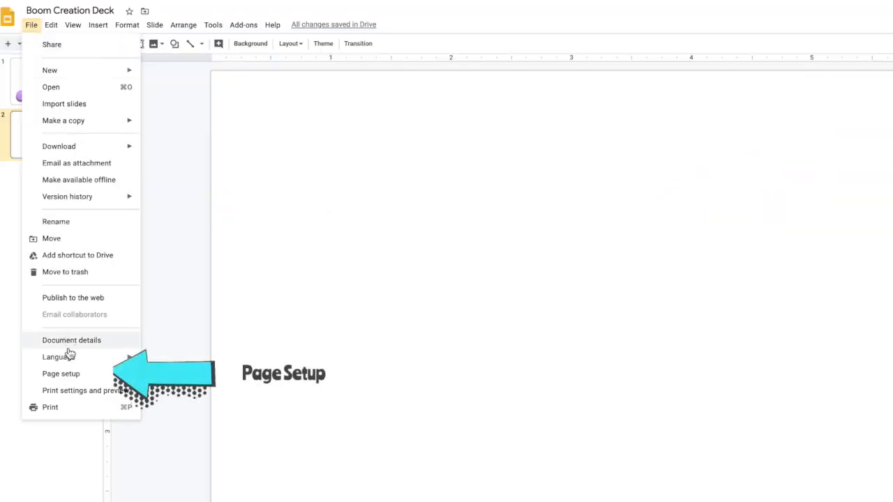
{"action": "left_click", "coordinate": [62, 373]}
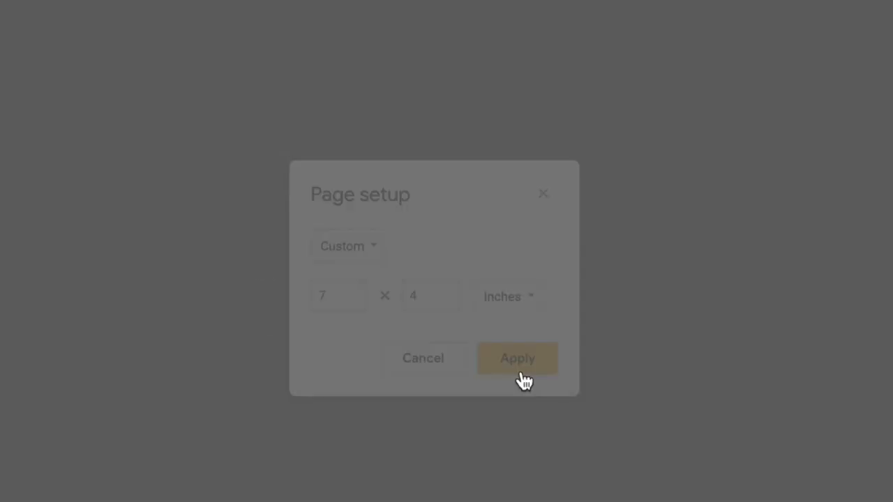
{"action": "left_click", "coordinate": [516, 357]}
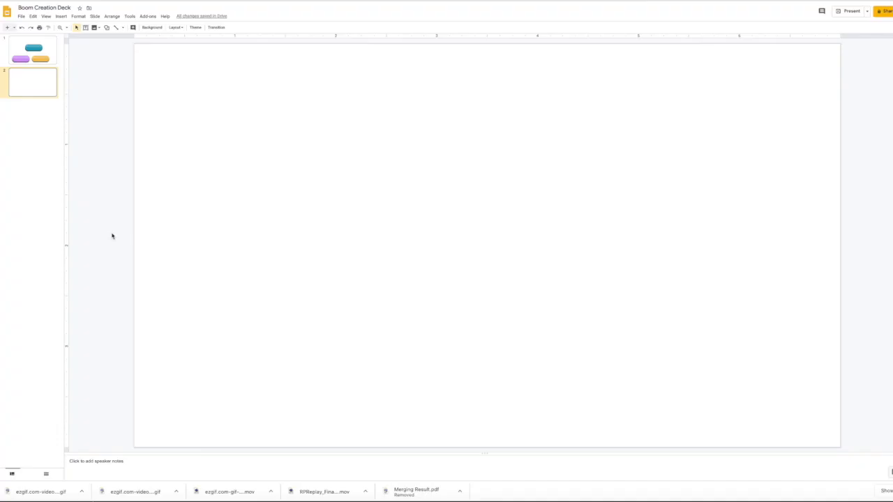
Step: Apply a woven-fabric background and style the rounded rectangle with a teal border
{"action": "right_click", "coordinate": [374, 286]}
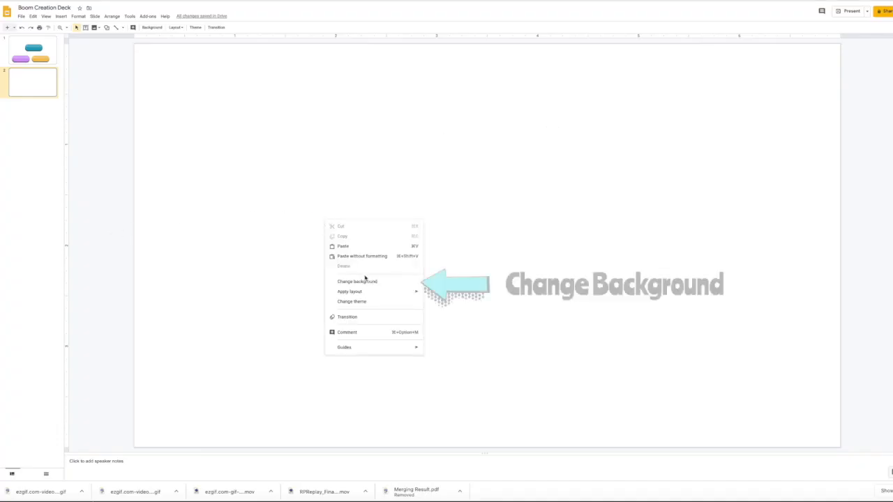
{"action": "left_click", "coordinate": [357, 282]}
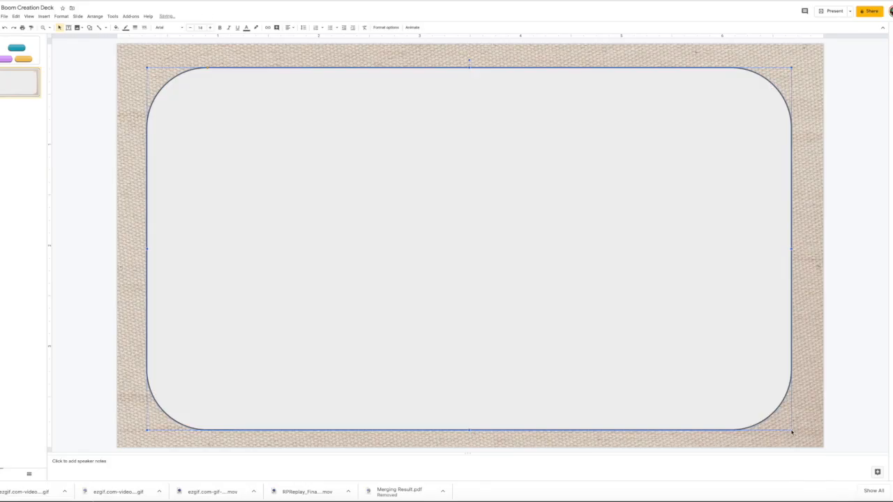
{"action": "left_click", "coordinate": [126, 28]}
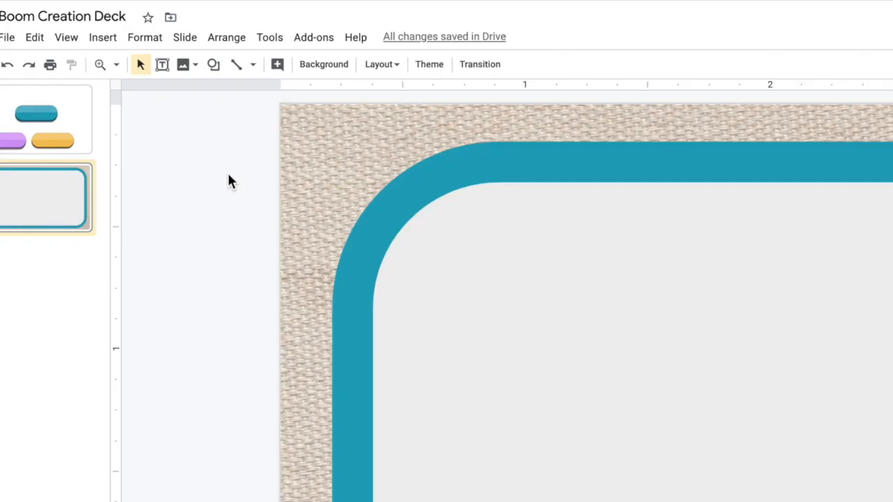
Step: Download the current slide as a JPEG image
{"action": "left_click", "coordinate": [7, 37]}
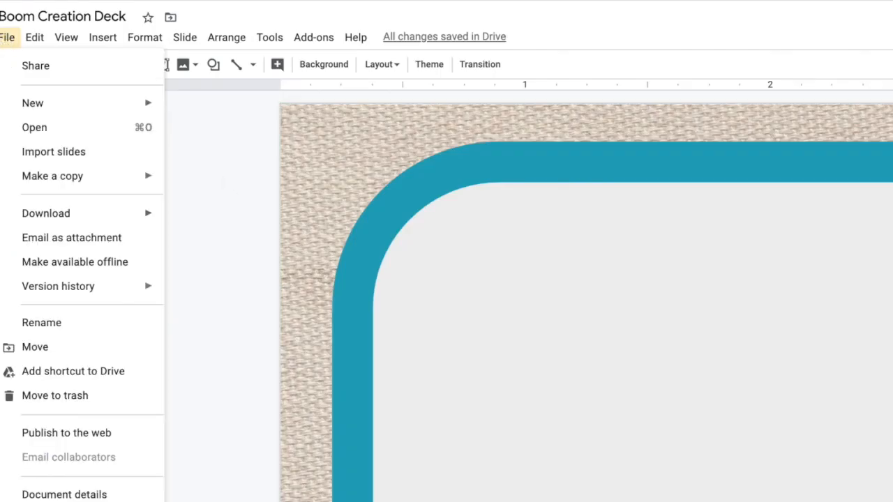
{"action": "mouse_move", "coordinate": [129, 212]}
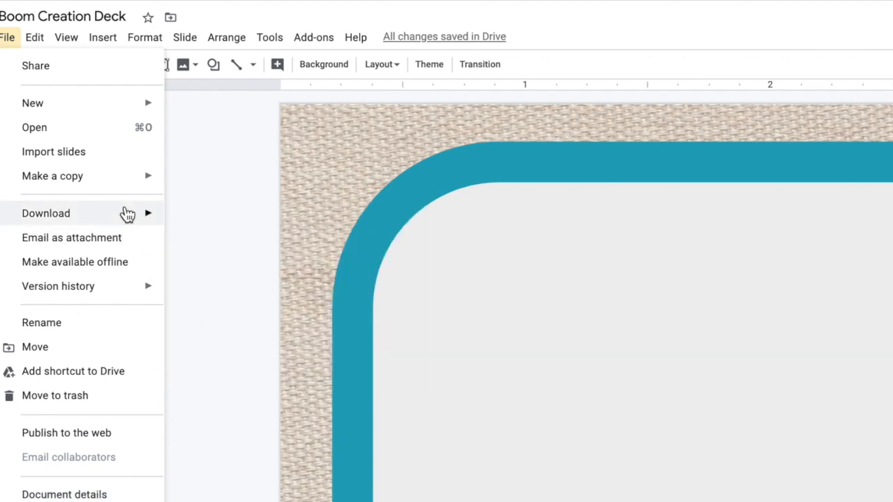
{"action": "left_click", "coordinate": [44, 212]}
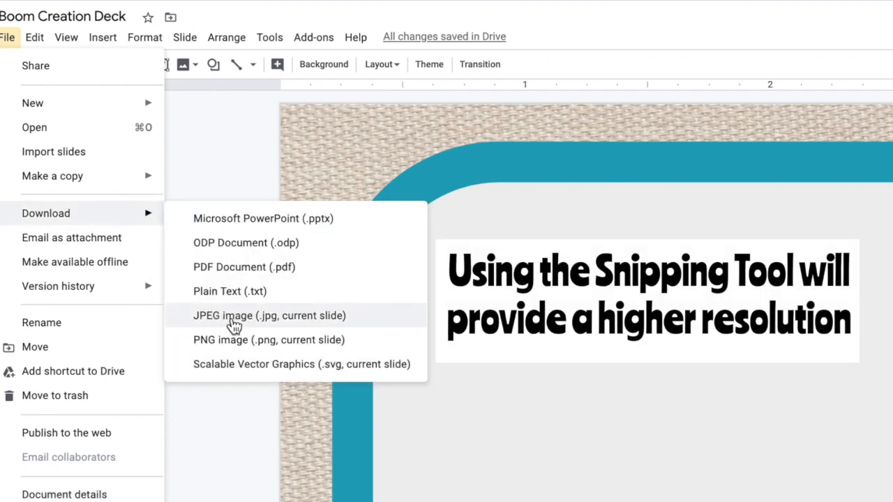
{"action": "left_click", "coordinate": [269, 316]}
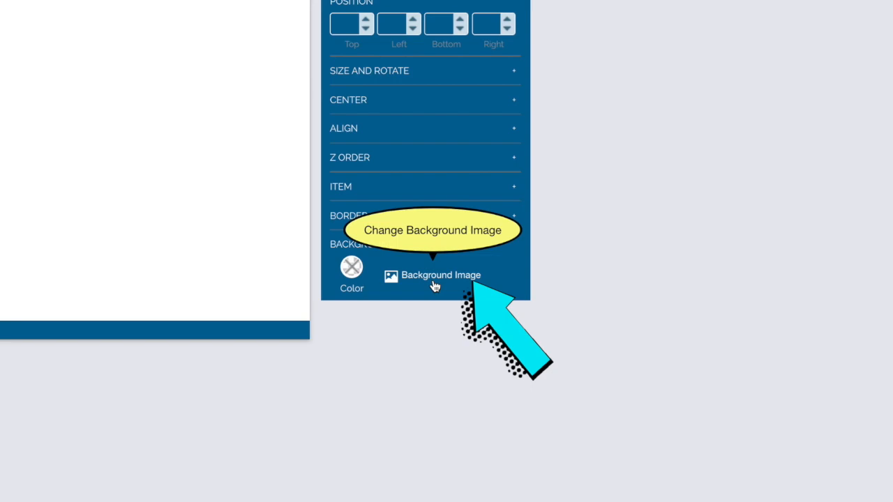
Step: Set the uploaded fabric-and-teal-frame slide picture as the card background
{"action": "left_click", "coordinate": [439, 273]}
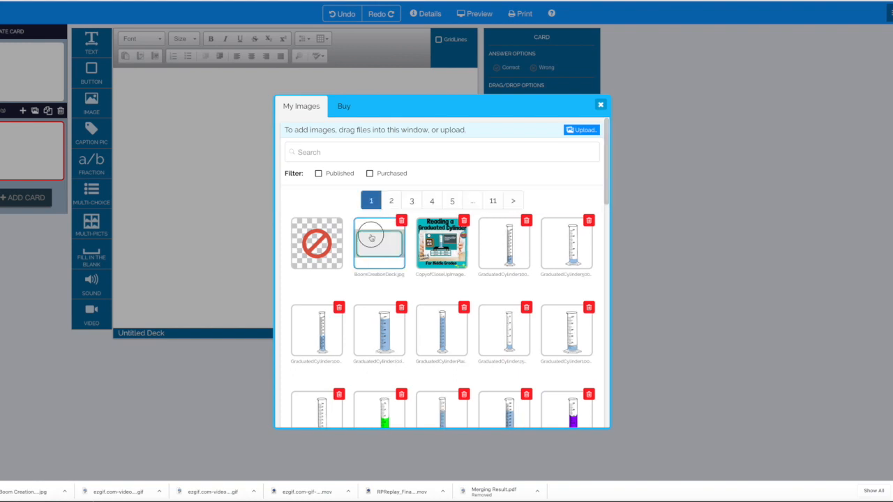
{"action": "left_click", "coordinate": [600, 105]}
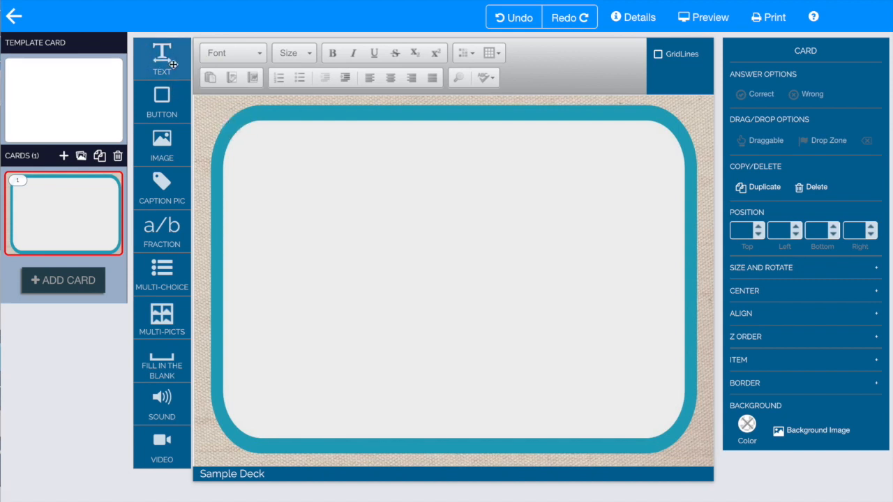
Step: Add a text box reading 'Which one of these is pink' at the top of the card
{"action": "left_click", "coordinate": [162, 59]}
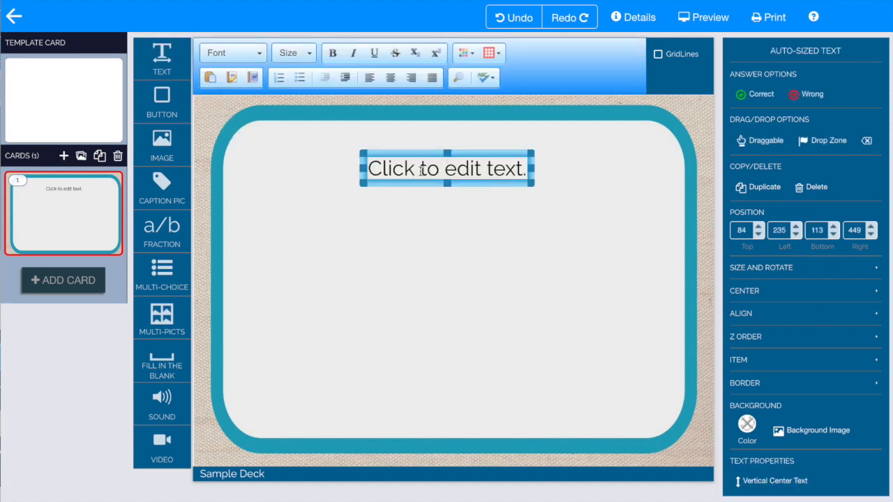
{"action": "type", "text": "Which one of these is pink?"}
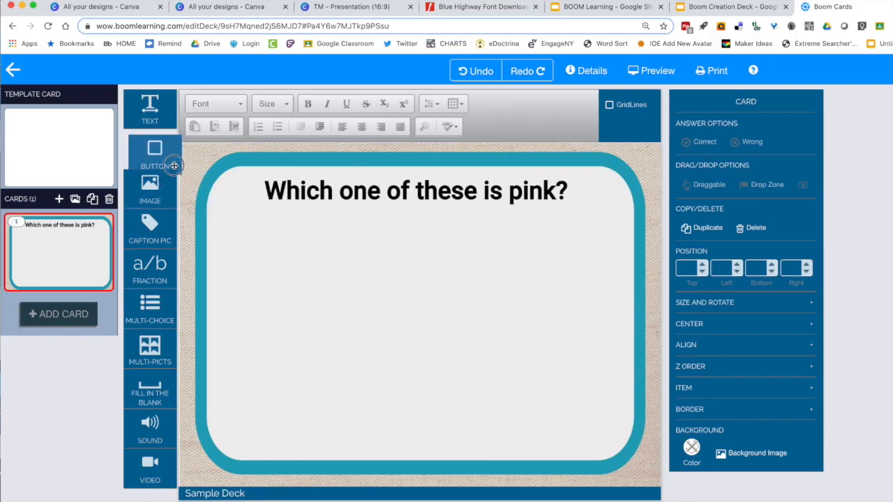
Step: Add a #1 answer button with a pink background and position it below the question
{"action": "left_click", "coordinate": [149, 150]}
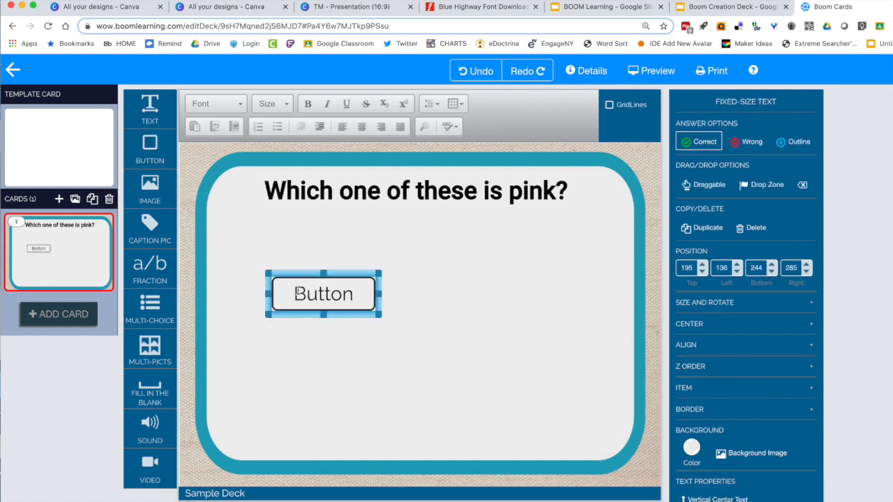
{"action": "left_click", "coordinate": [324, 293]}
{"action": "type", "text": "#1"}
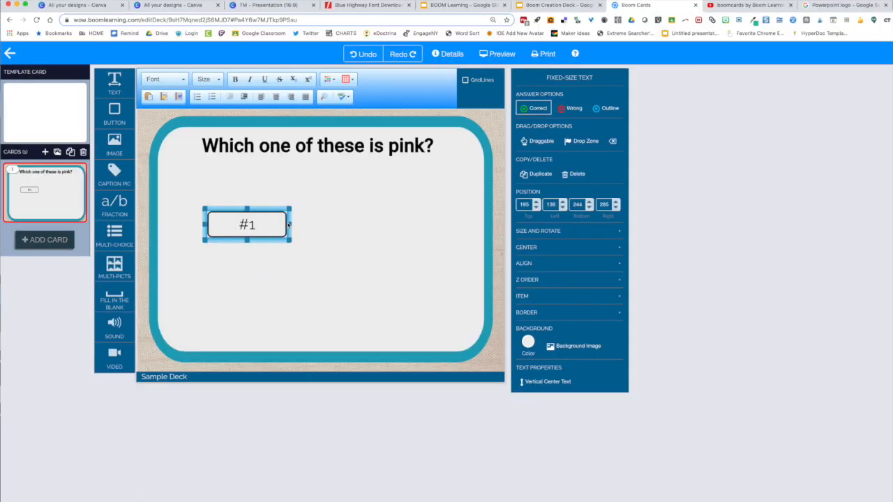
{"action": "mouse_move", "coordinate": [527, 343]}
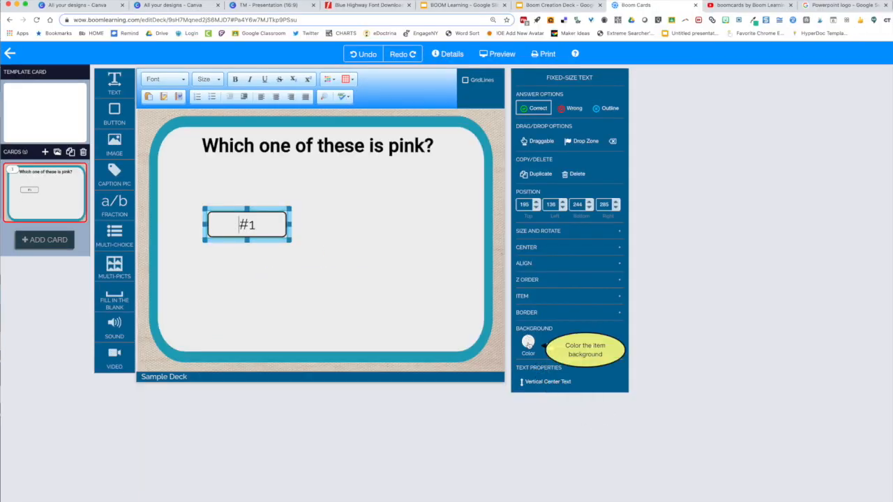
{"action": "left_click", "coordinate": [528, 342]}
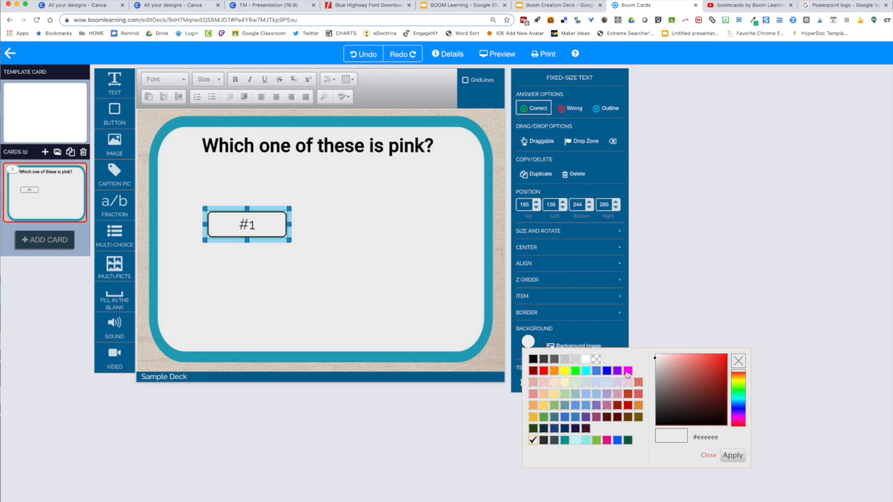
{"action": "left_click", "coordinate": [628, 371]}
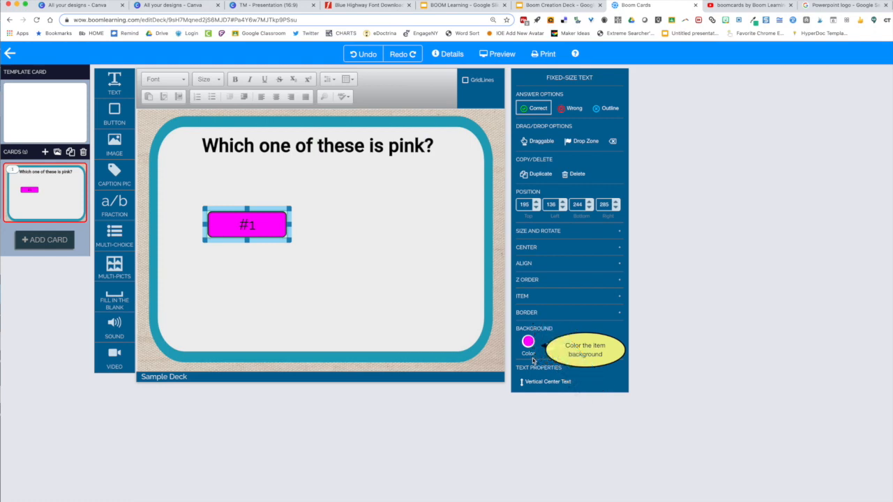
{"action": "left_click", "coordinate": [527, 342]}
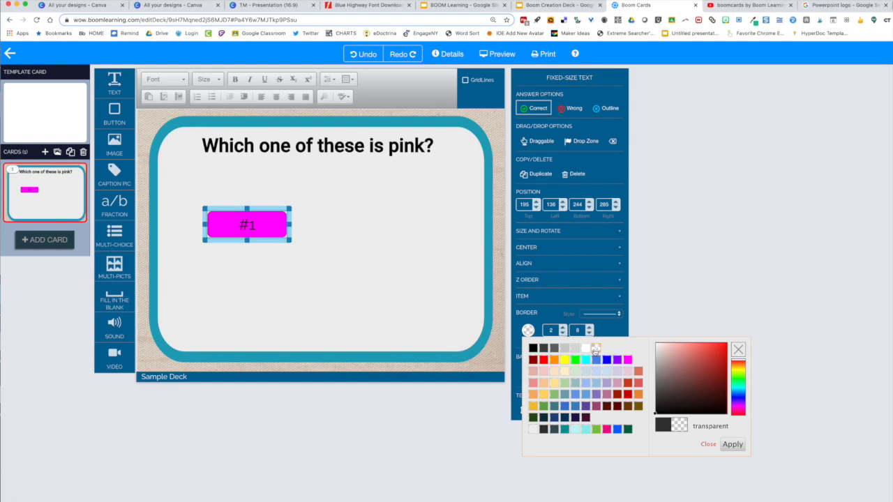
{"action": "left_click_drag", "start_coordinate": [248, 225], "coordinate": [206, 237]}
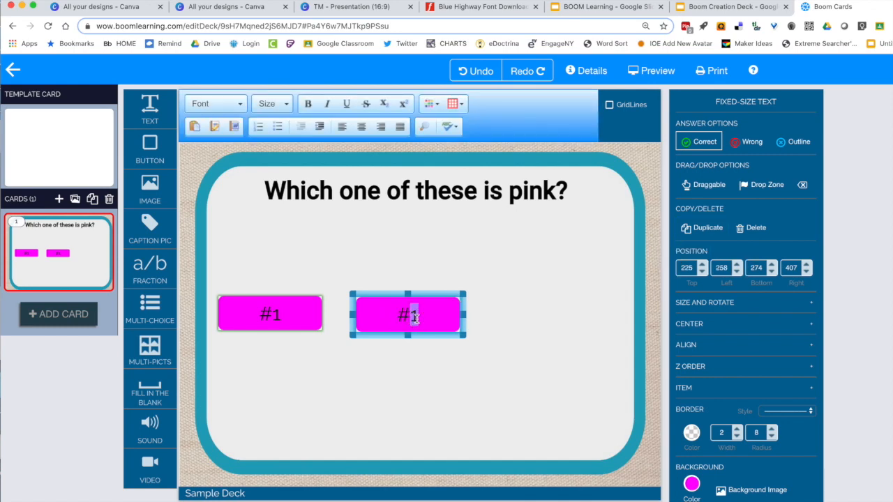
Step: Relabel and recolour the duplicated buttons as blue #2 and red #3
{"action": "type", "text": "2"}
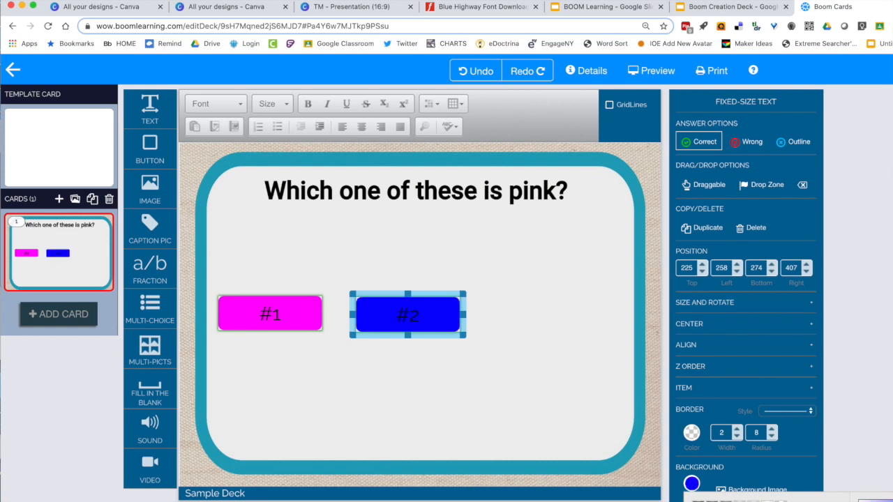
{"action": "left_click", "coordinate": [700, 227]}
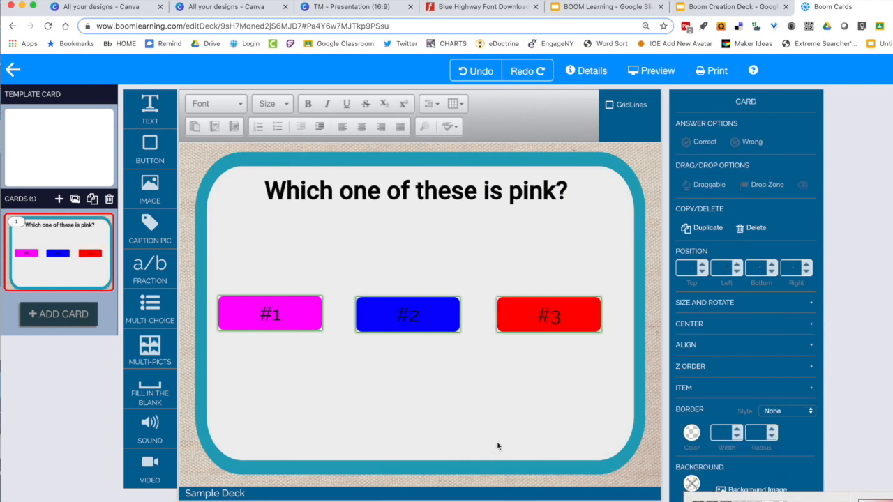
{"action": "left_click", "coordinate": [407, 315]}
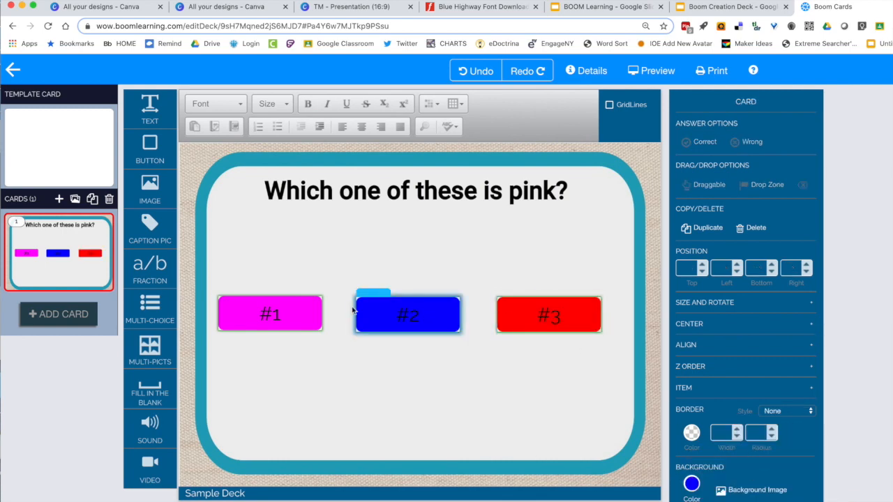
Step: Mark #1 correct and #2 and #3 wrong, then preview the card
{"action": "left_click", "coordinate": [270, 312]}
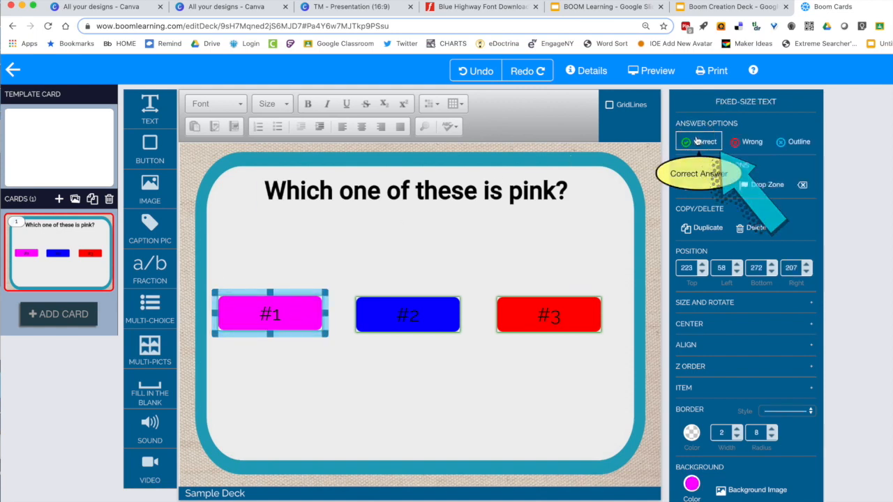
{"action": "left_click", "coordinate": [408, 316]}
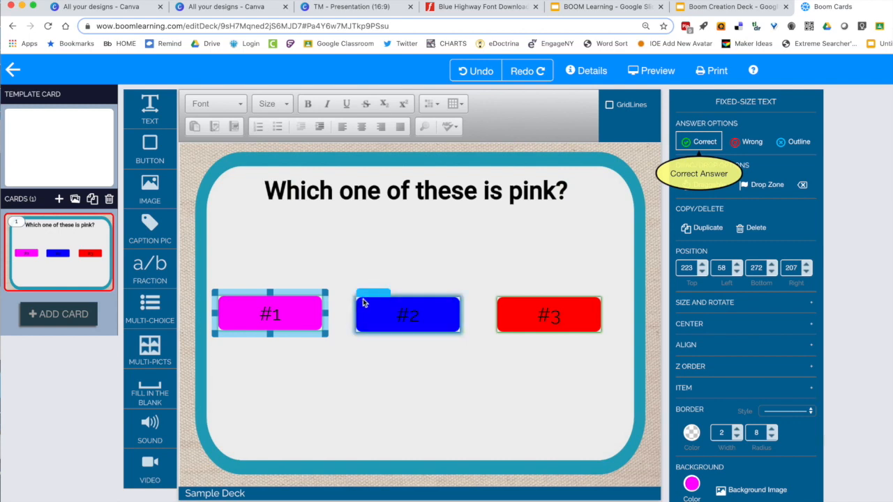
{"action": "left_click", "coordinate": [753, 142]}
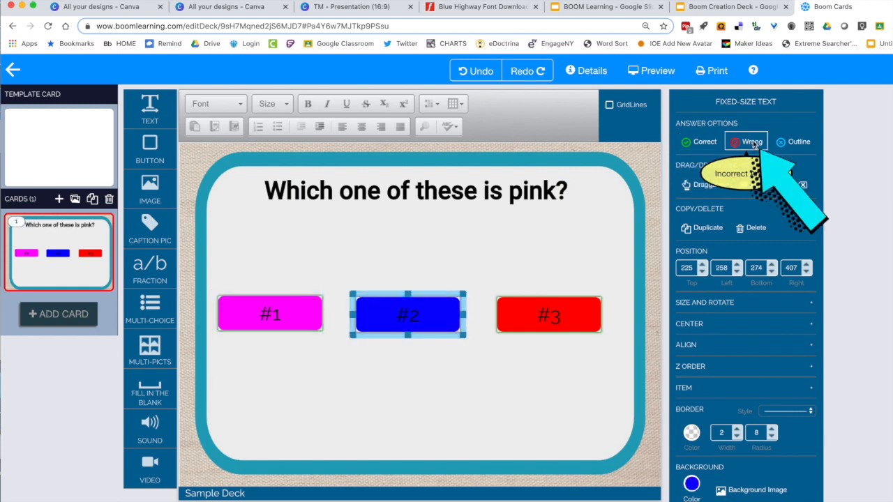
{"action": "left_click", "coordinate": [548, 316]}
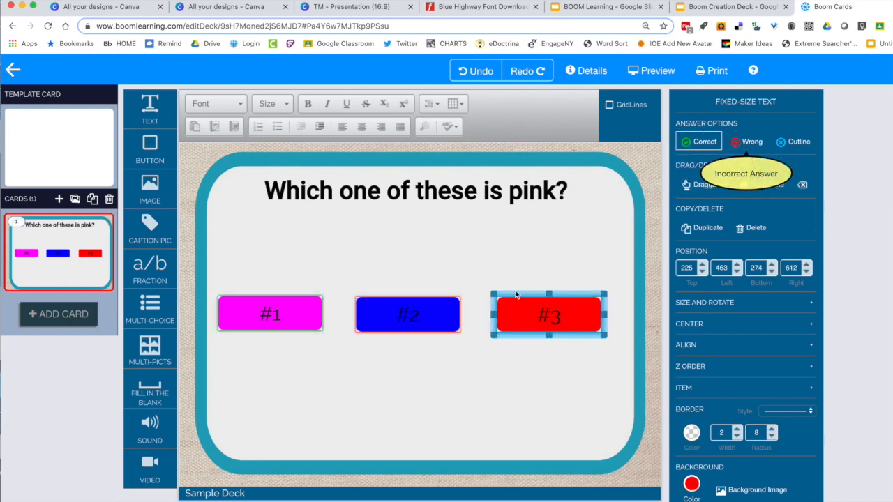
{"action": "left_click", "coordinate": [745, 142]}
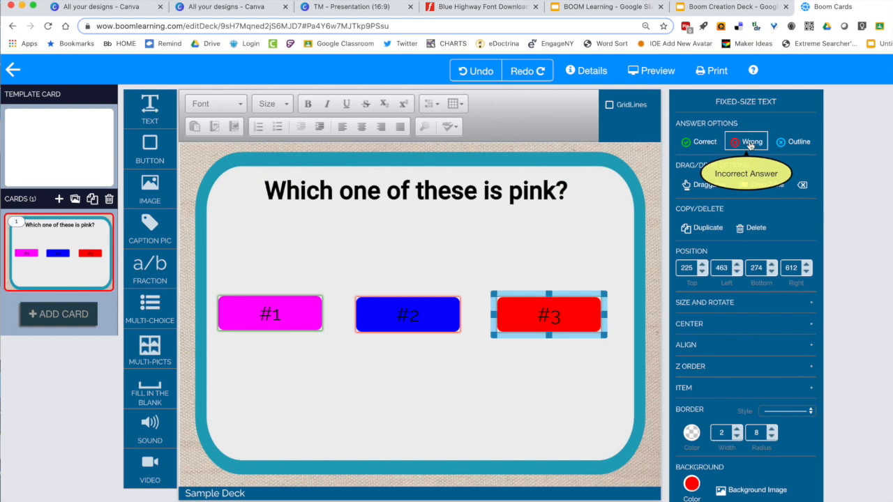
{"action": "left_click", "coordinate": [650, 69]}
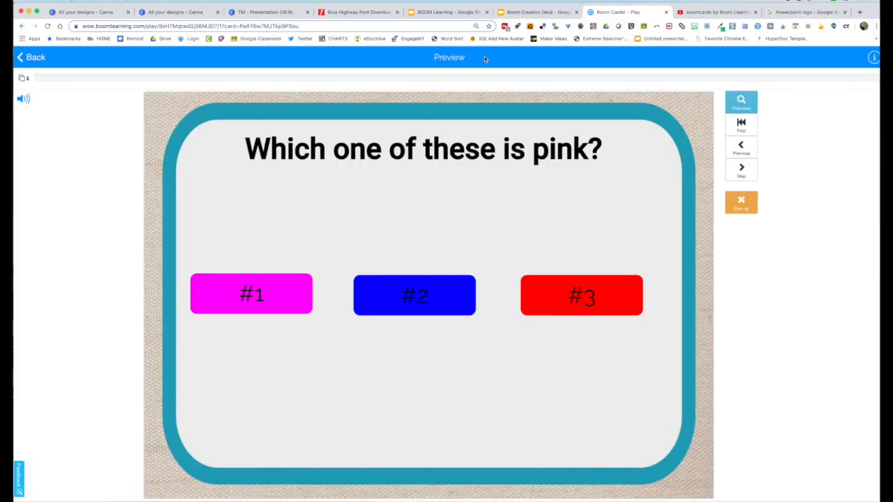
{"action": "left_click", "coordinate": [580, 296]}
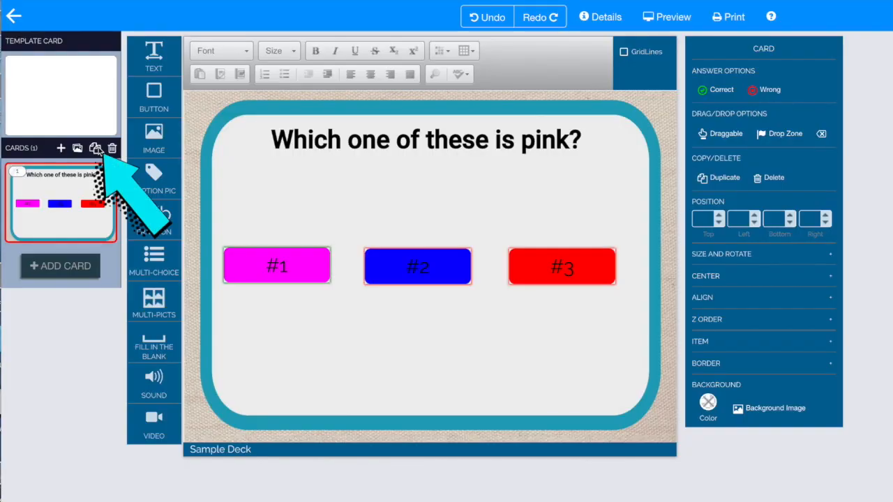
Step: Clone the pink question card, delete its three buttons, and place an image element
{"action": "left_click", "coordinate": [94, 147]}
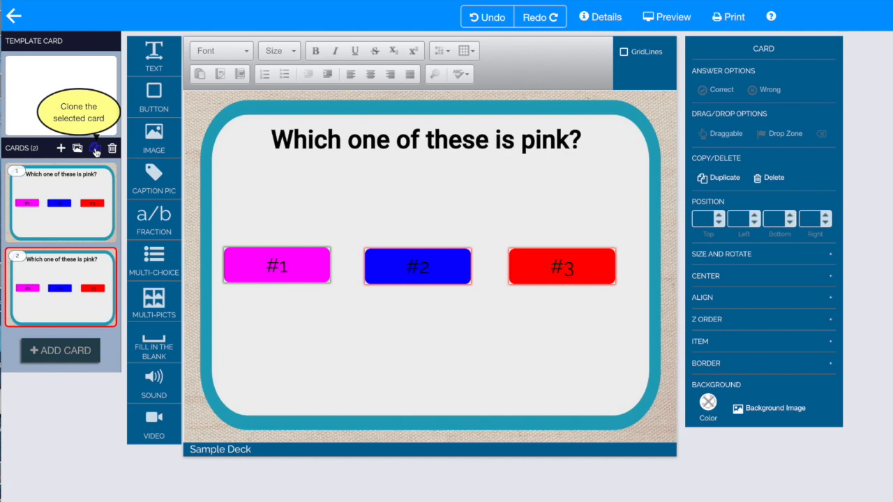
{"action": "left_click", "coordinate": [277, 265]}
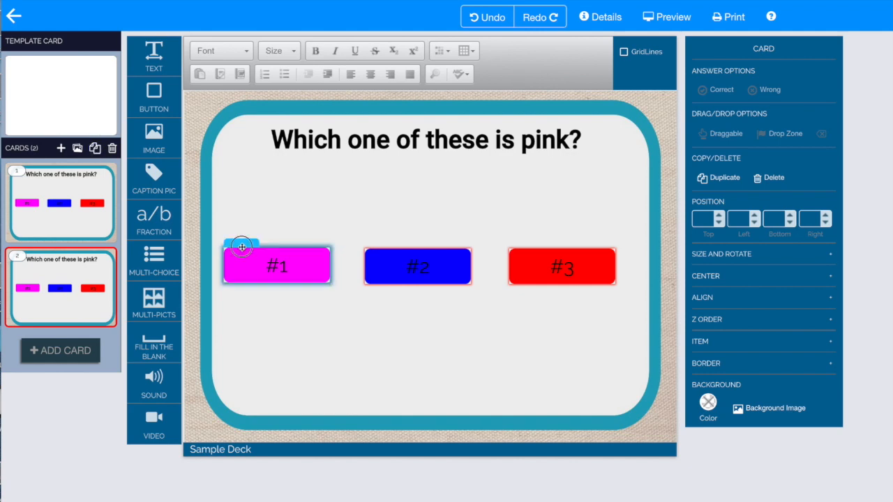
{"action": "left_click", "coordinate": [276, 265]}
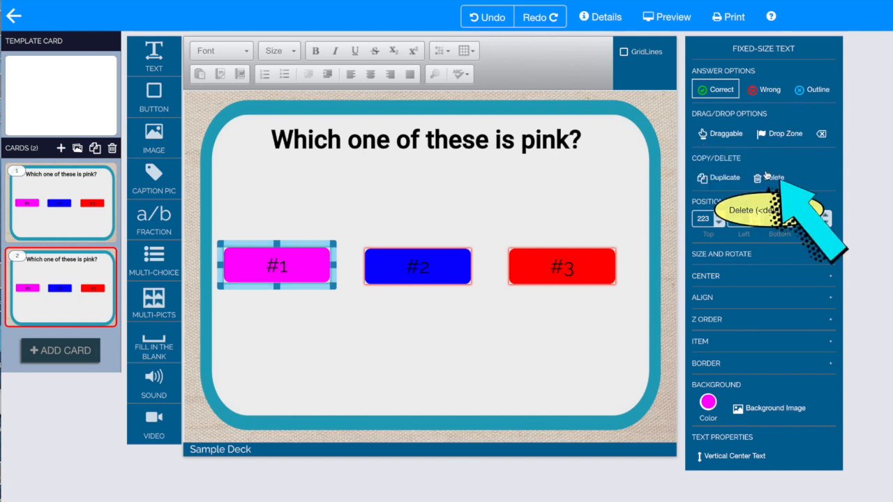
{"action": "left_click", "coordinate": [773, 177]}
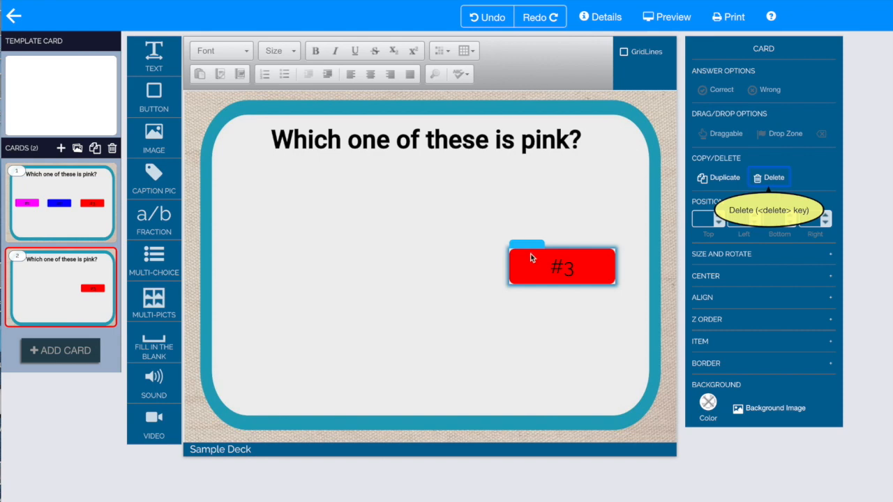
{"action": "left_click", "coordinate": [773, 177]}
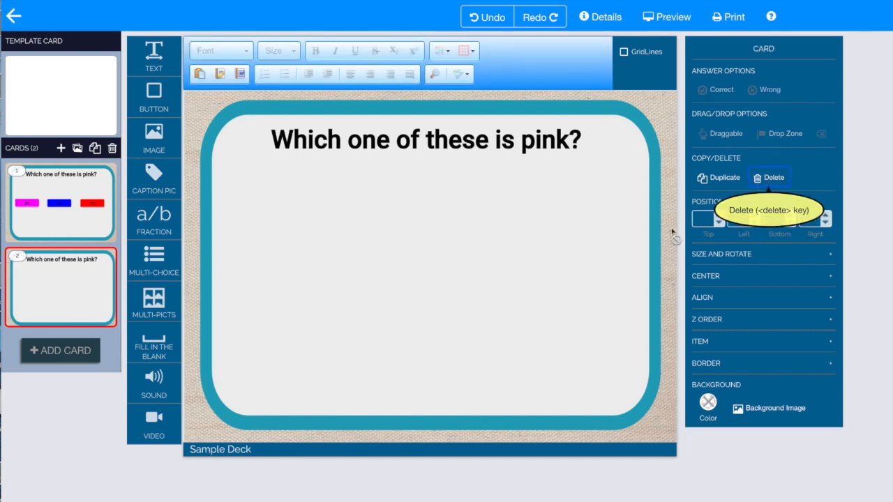
{"action": "left_click_drag", "start_coordinate": [154, 138], "coordinate": [302, 304]}
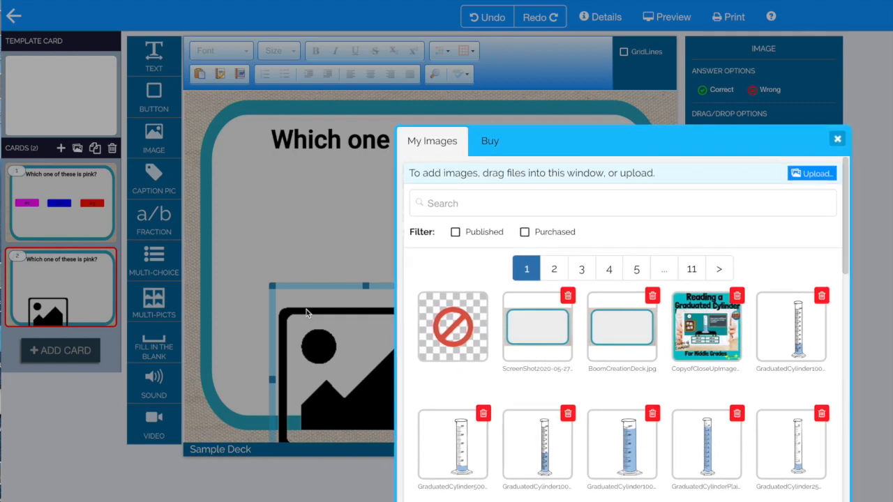
Step: Add star and flower-pot images from My Images, marking the flower Correct and the star Wrong
{"action": "left_click", "coordinate": [452, 327]}
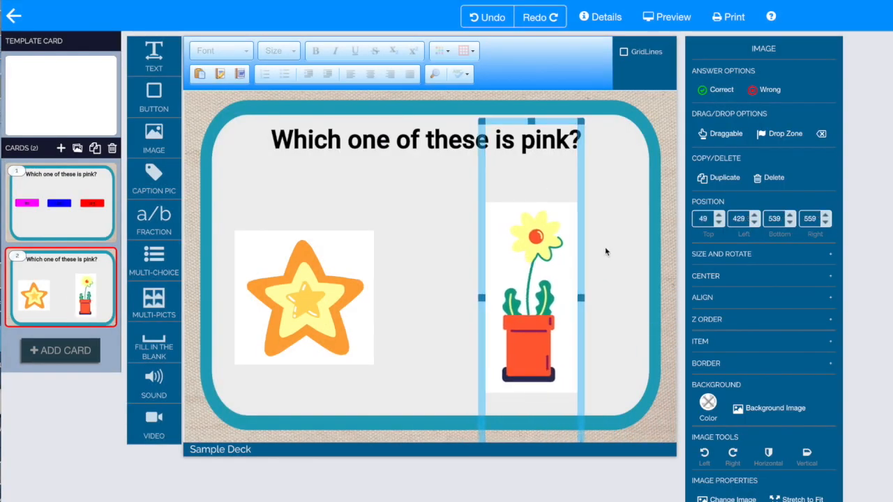
{"action": "left_click", "coordinate": [425, 139]}
{"action": "type", "text": "a flower"}
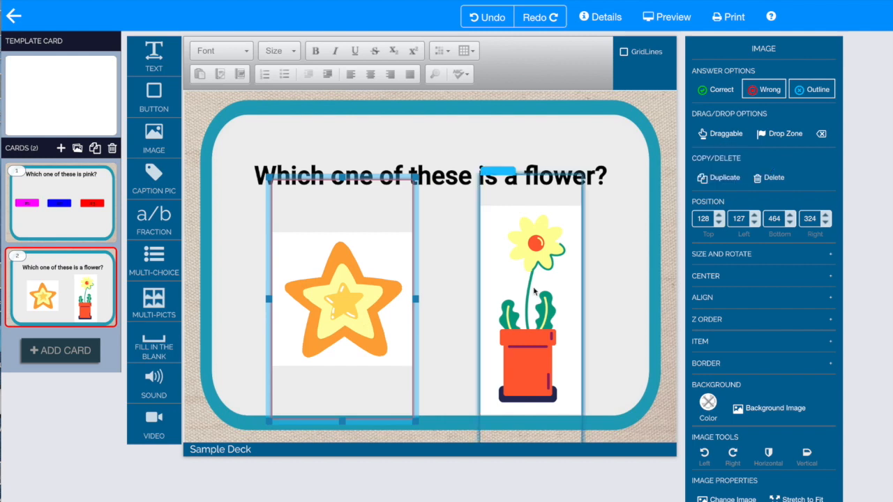
{"action": "left_click", "coordinate": [666, 17]}
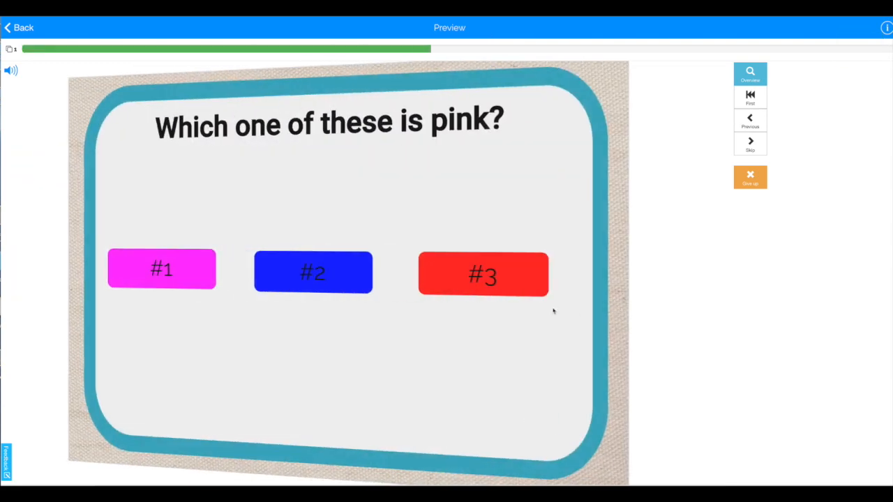
Step: Leave the preview via Back and return to the deck editor on card 2
{"action": "left_click", "coordinate": [162, 269]}
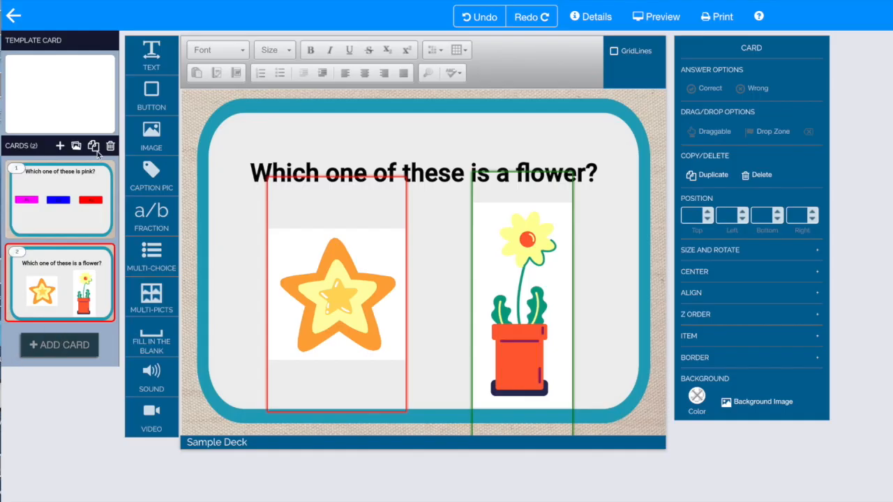
{"action": "mouse_move", "coordinate": [92, 147]}
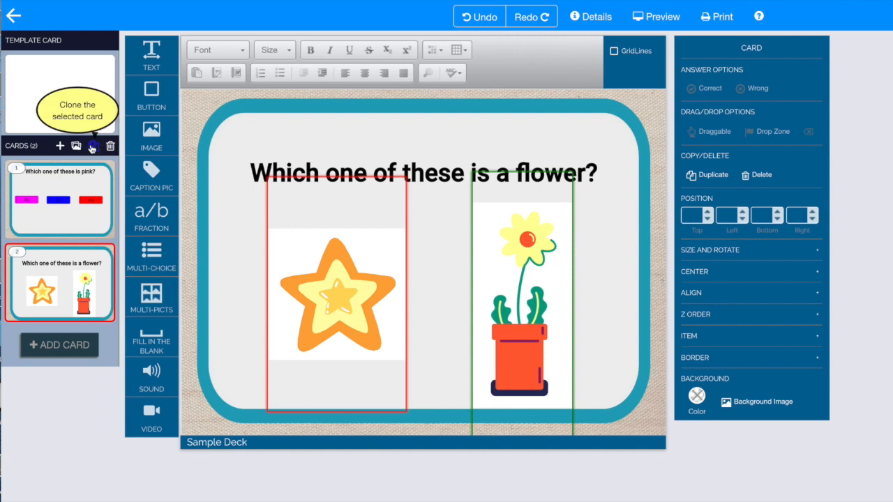
Step: Clone the flower question card into a third card and select its star image
{"action": "left_click", "coordinate": [92, 146]}
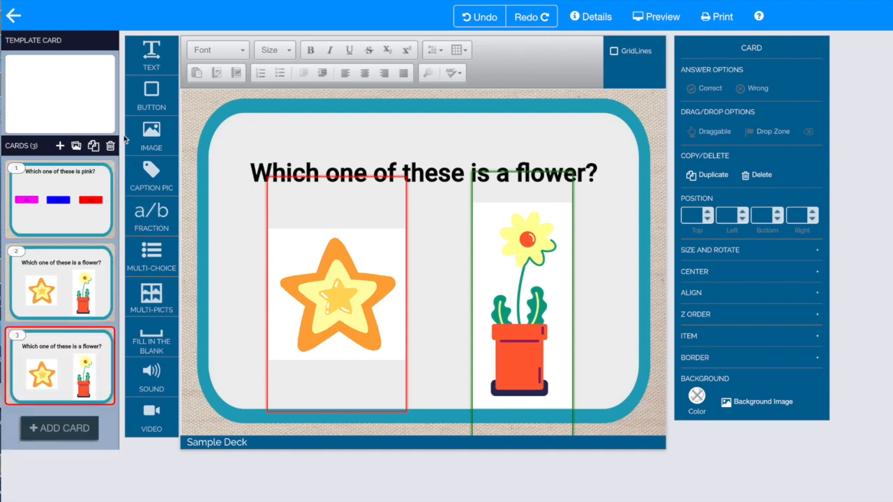
{"action": "left_click", "coordinate": [336, 293]}
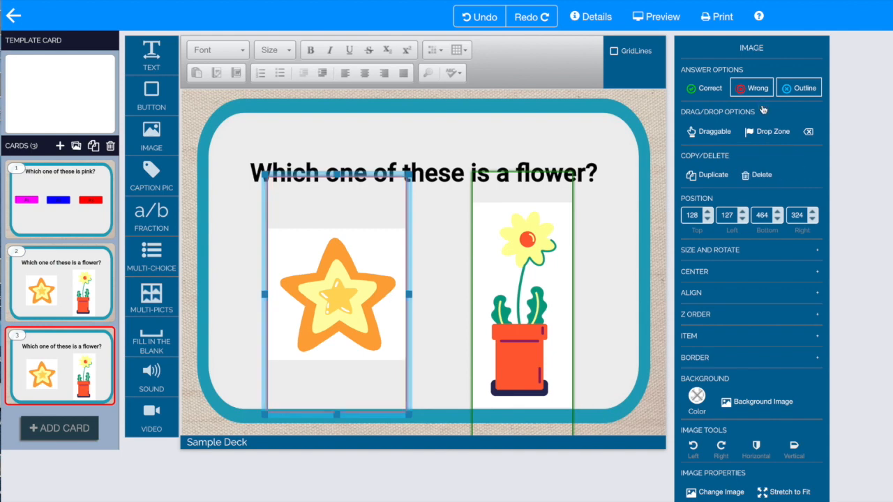
{"action": "left_click", "coordinate": [756, 175]}
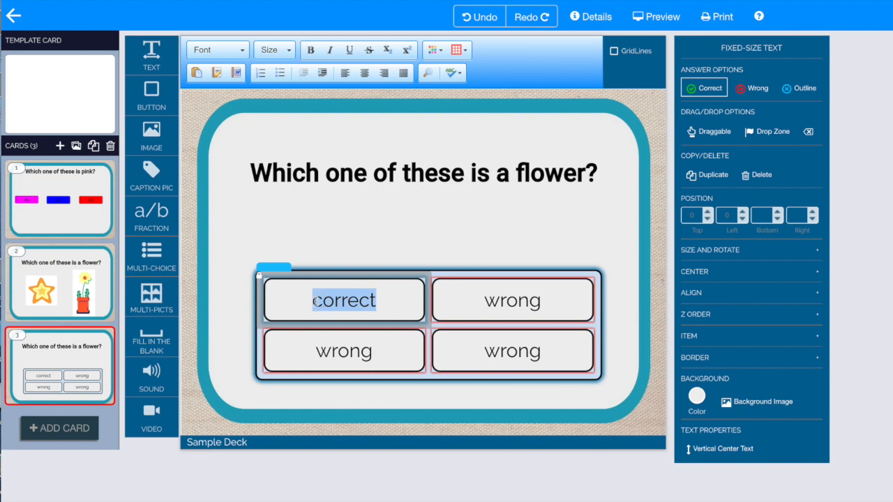
Step: Label the text answer choices daisy, frog, apple and lamp, with daisy Correct
{"action": "type", "text": "daisy"}
{"action": "left_click", "coordinate": [343, 351]}
{"action": "type", "text": "apple"}
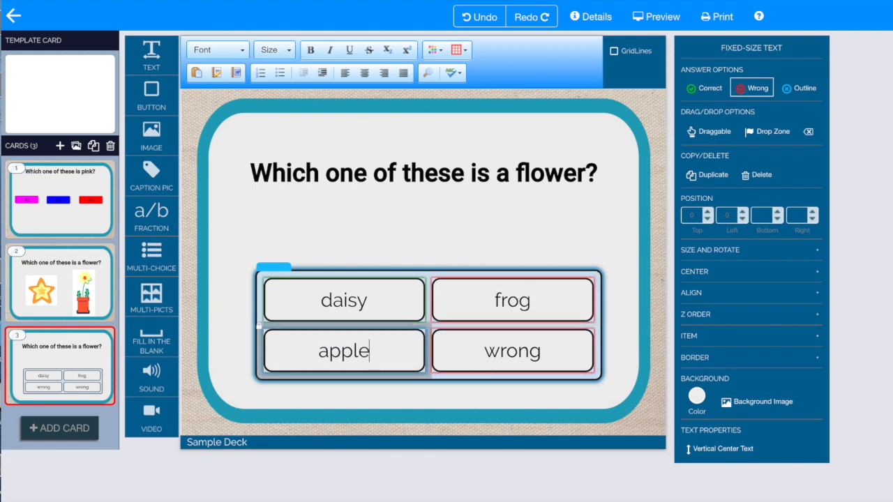
{"action": "type", "text": "lamp"}
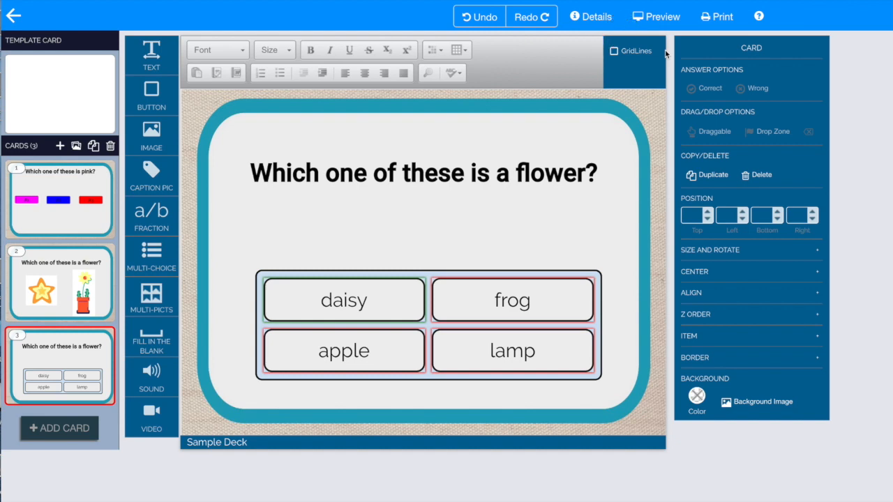
{"action": "left_click", "coordinate": [656, 16]}
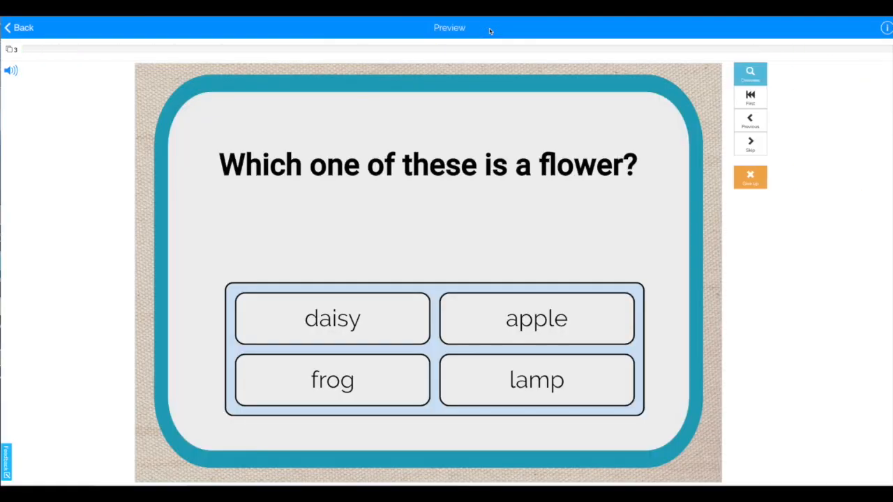
{"action": "left_click", "coordinate": [332, 318]}
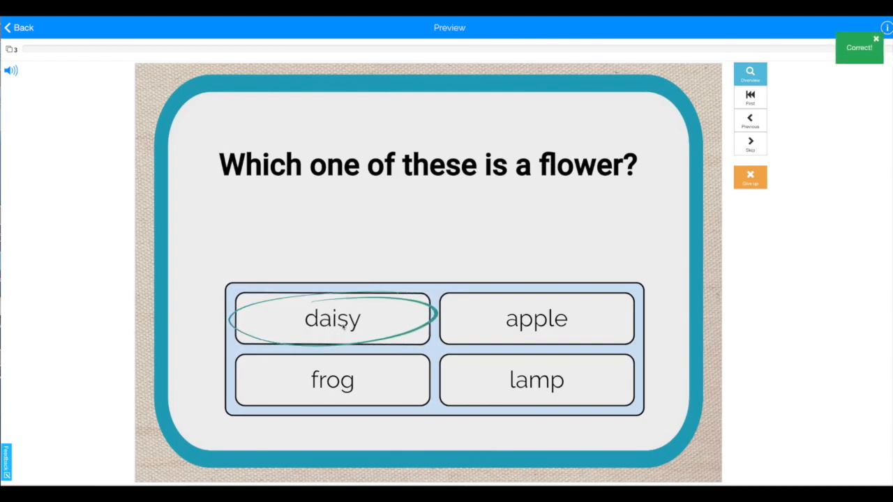
{"action": "left_click", "coordinate": [19, 28]}
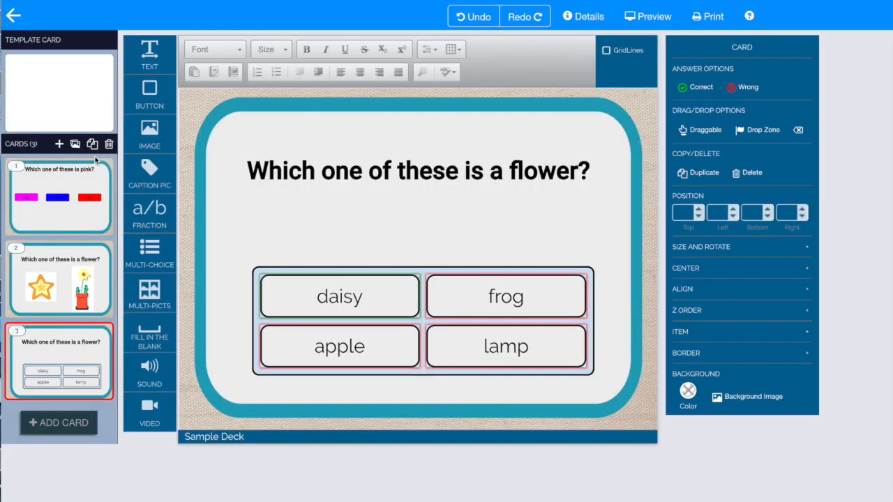
Step: Add a fourth card with a fill-in-the-blank field titled 'What color is box #1?'
{"action": "left_click", "coordinate": [92, 144]}
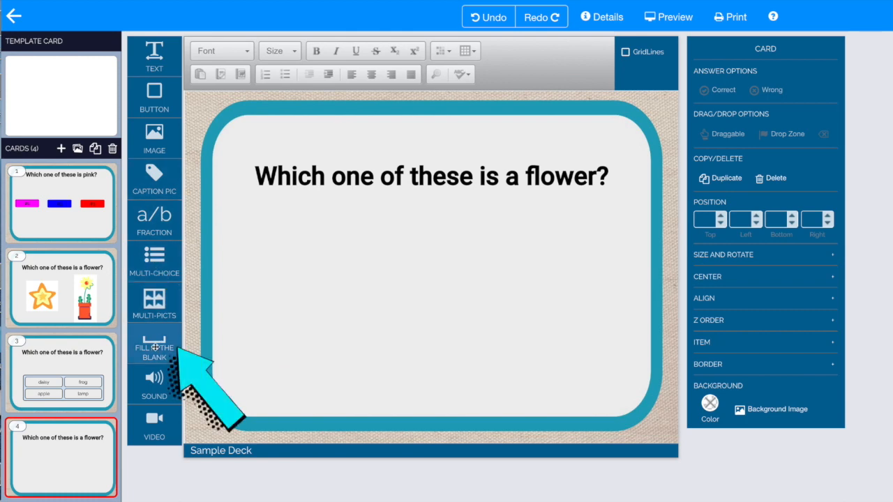
{"action": "left_click", "coordinate": [153, 346]}
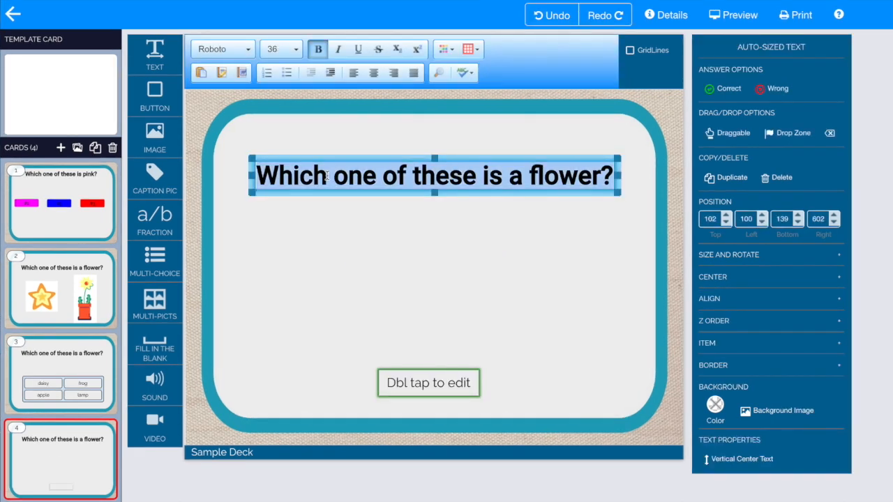
{"action": "type", "text": "What col"}
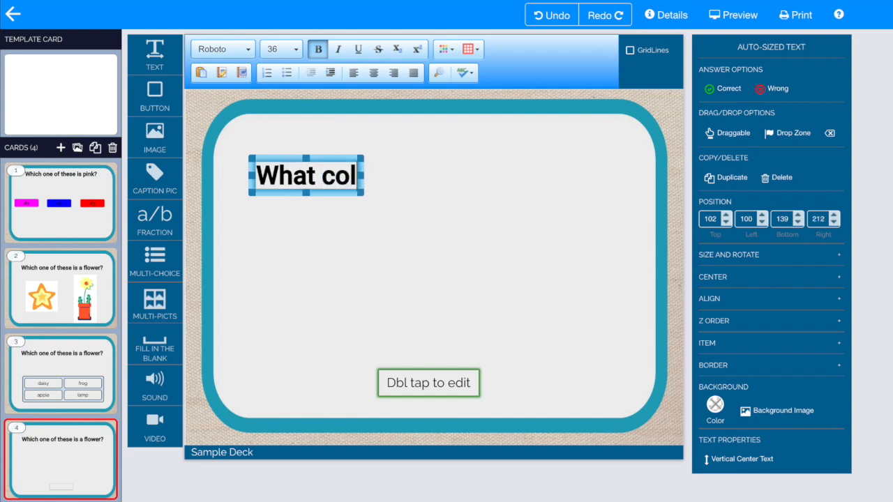
{"action": "type", "text": "or is box #"}
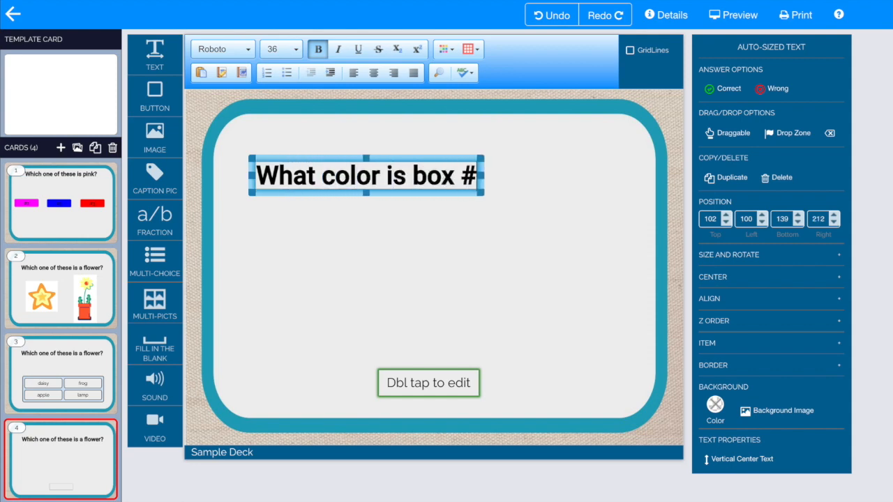
{"action": "type", "text": "1?"}
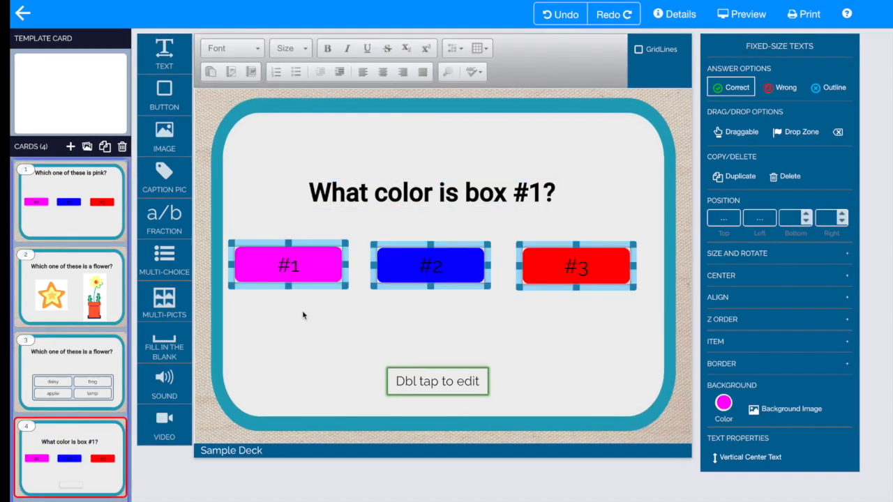
{"action": "mouse_move", "coordinate": [731, 86]}
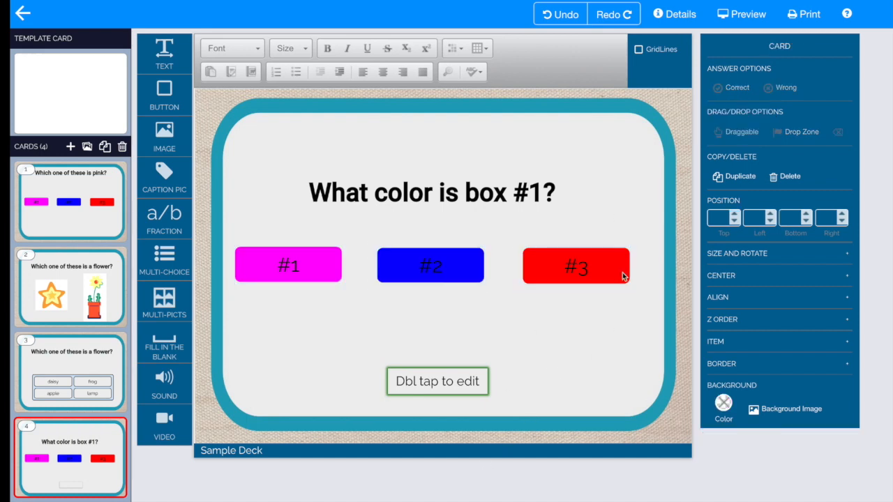
Step: Deselect the three pasted colored boxes and bring up the blank field's Answer Picker
{"action": "left_click", "coordinate": [574, 265]}
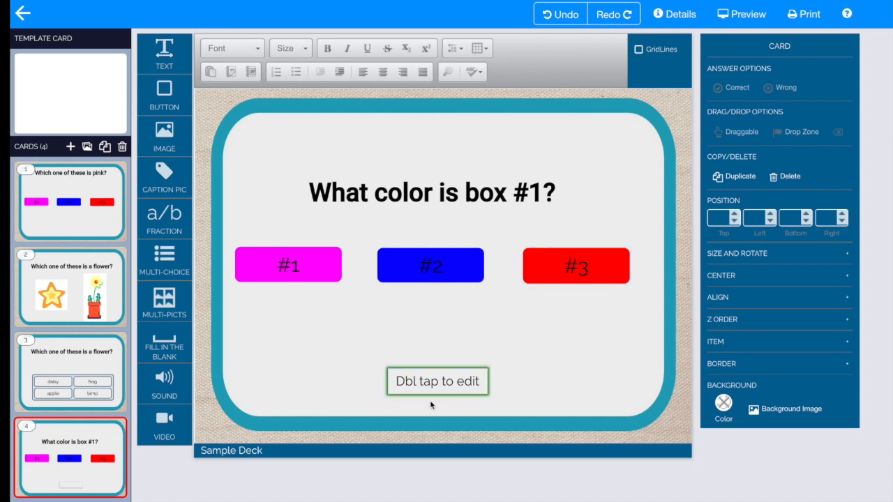
{"action": "double_click", "coordinate": [438, 381]}
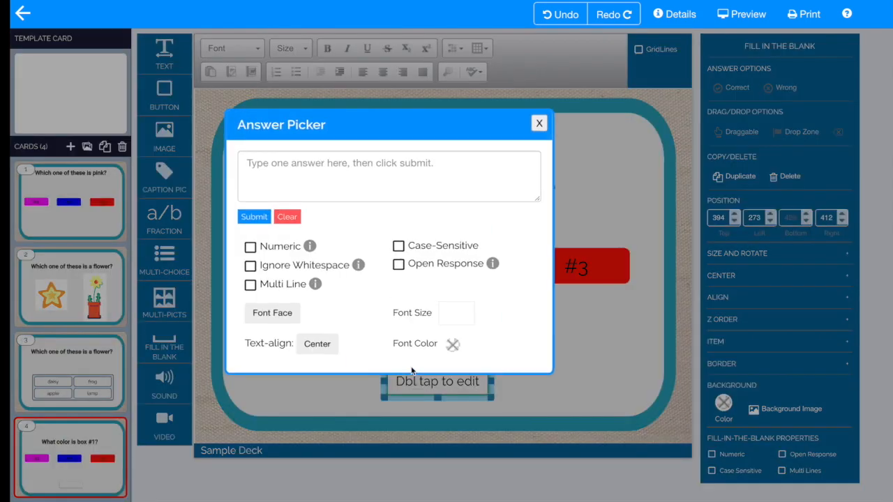
Step: Enter 'pink' as the accepted answer, fixing a typo, submit it and close the picker
{"action": "type", "text": "Pl"}
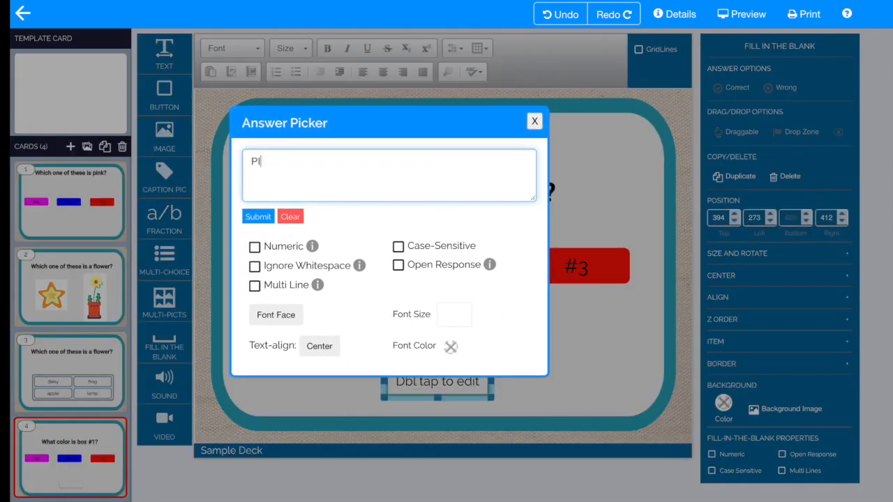
{"action": "key", "text": "Backspace"}
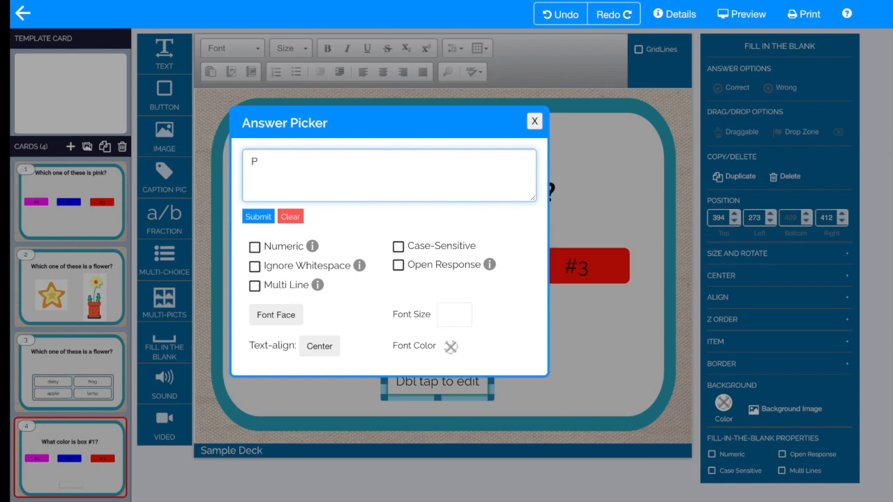
{"action": "type", "text": "ink"}
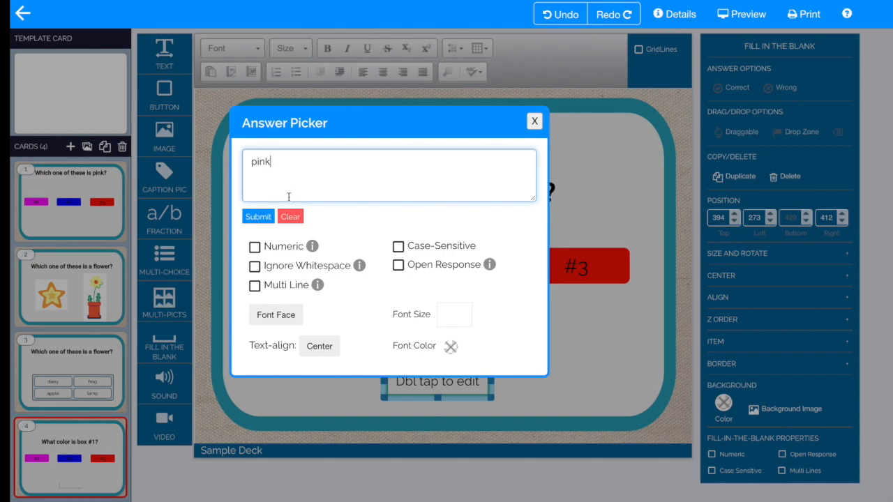
{"action": "left_click", "coordinate": [257, 216]}
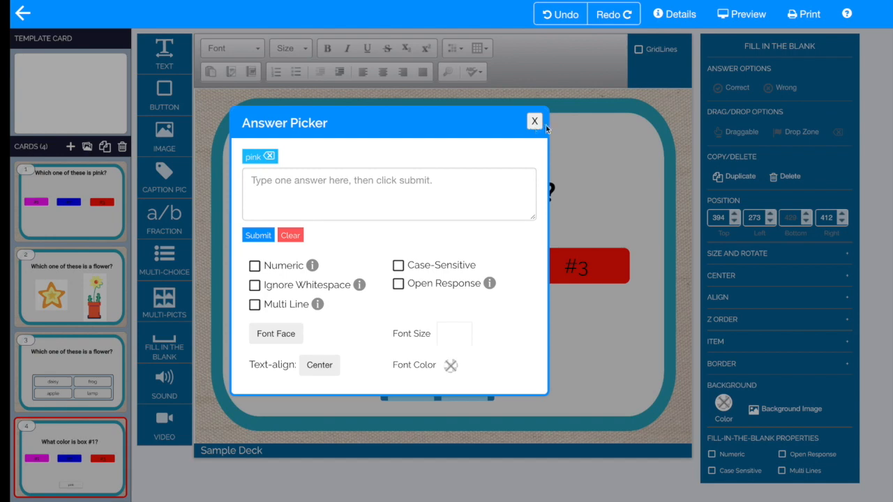
{"action": "left_click", "coordinate": [534, 120]}
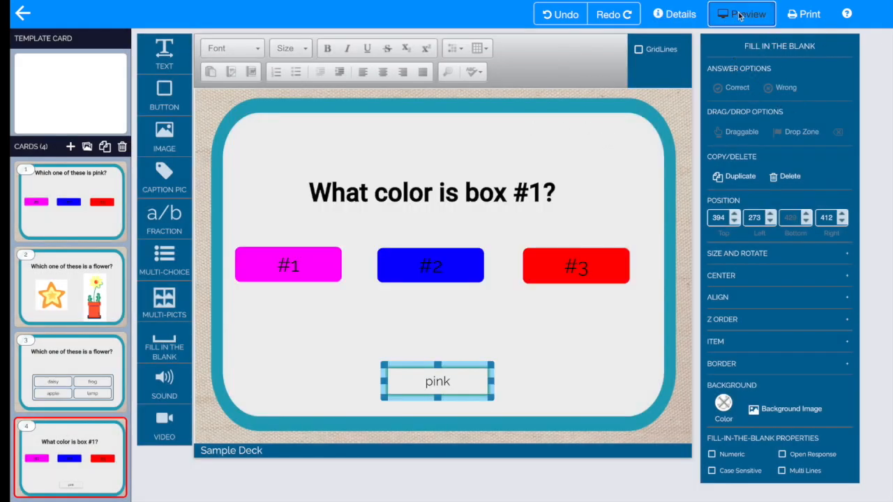
Step: Preview the deck and submit 'pink' on the box-color card, advancing to the flower question
{"action": "left_click", "coordinate": [742, 14]}
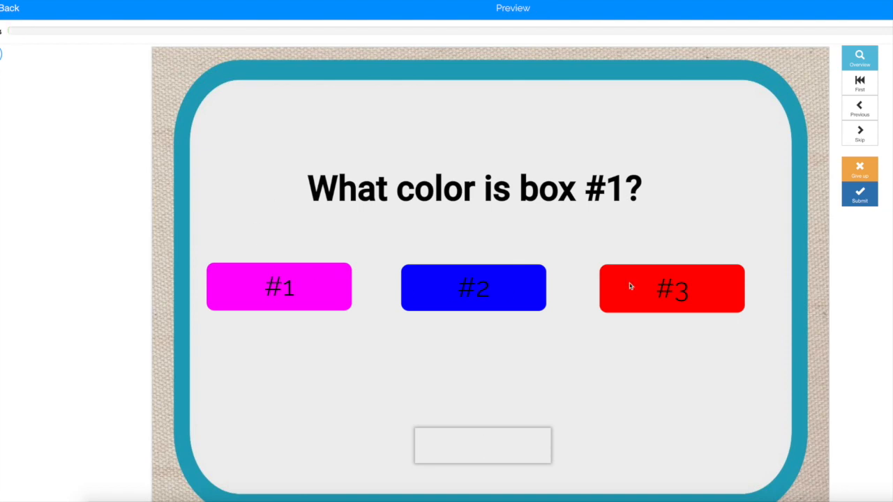
{"action": "left_click", "coordinate": [482, 447]}
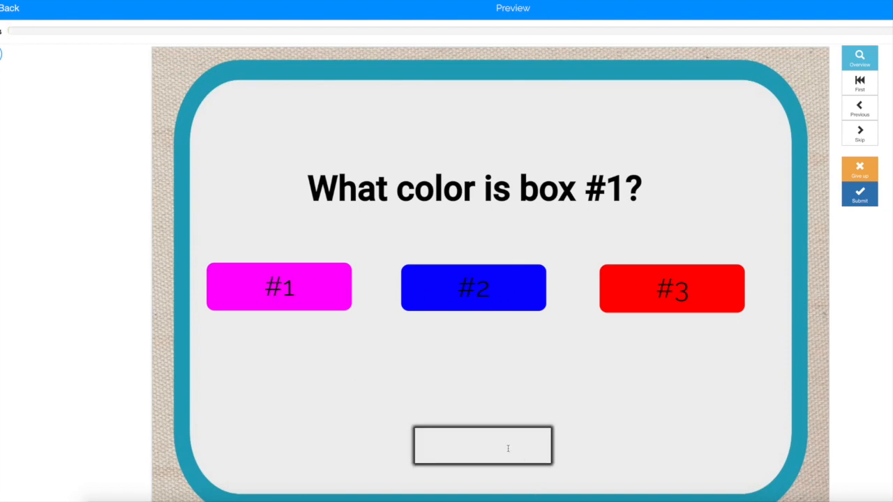
{"action": "type", "text": "pink"}
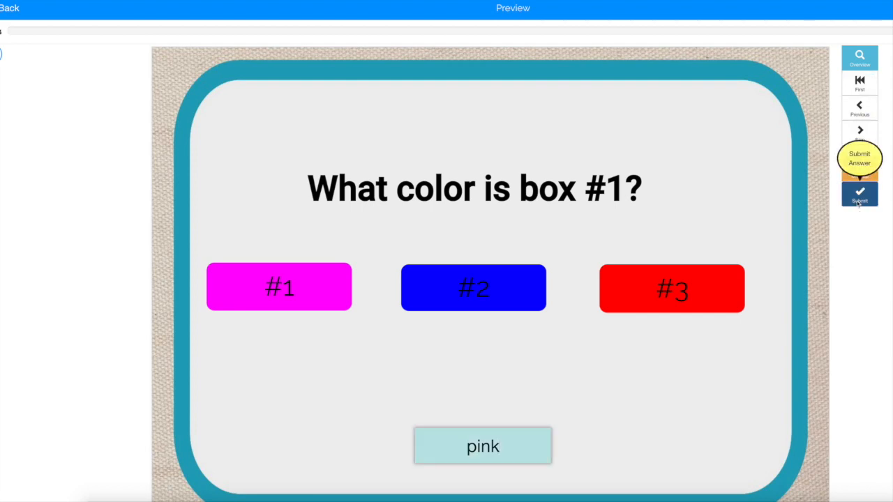
{"action": "left_click", "coordinate": [859, 194]}
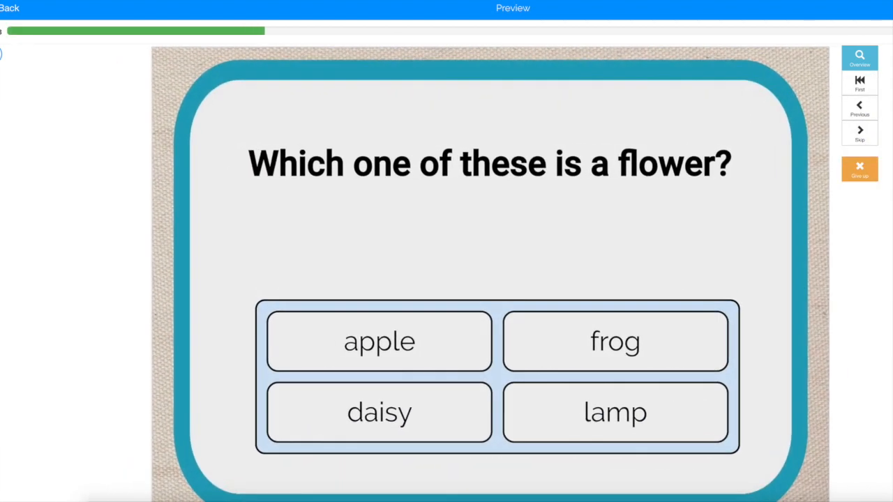